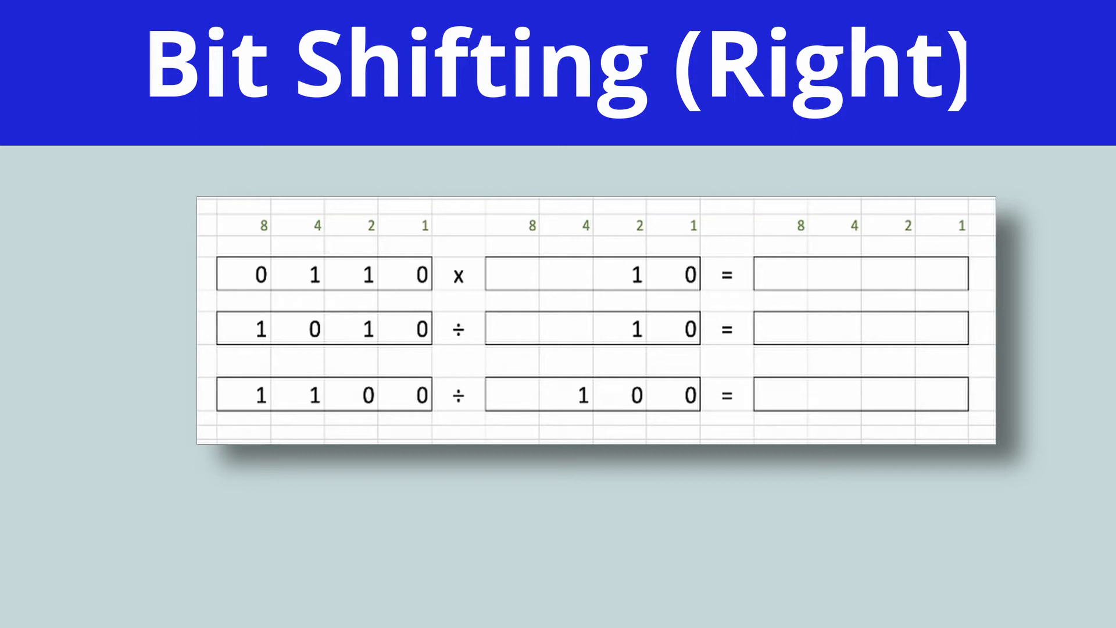
- Enter the answer 1100 for 0110 × 10, starting from the last bit
click(263, 274)
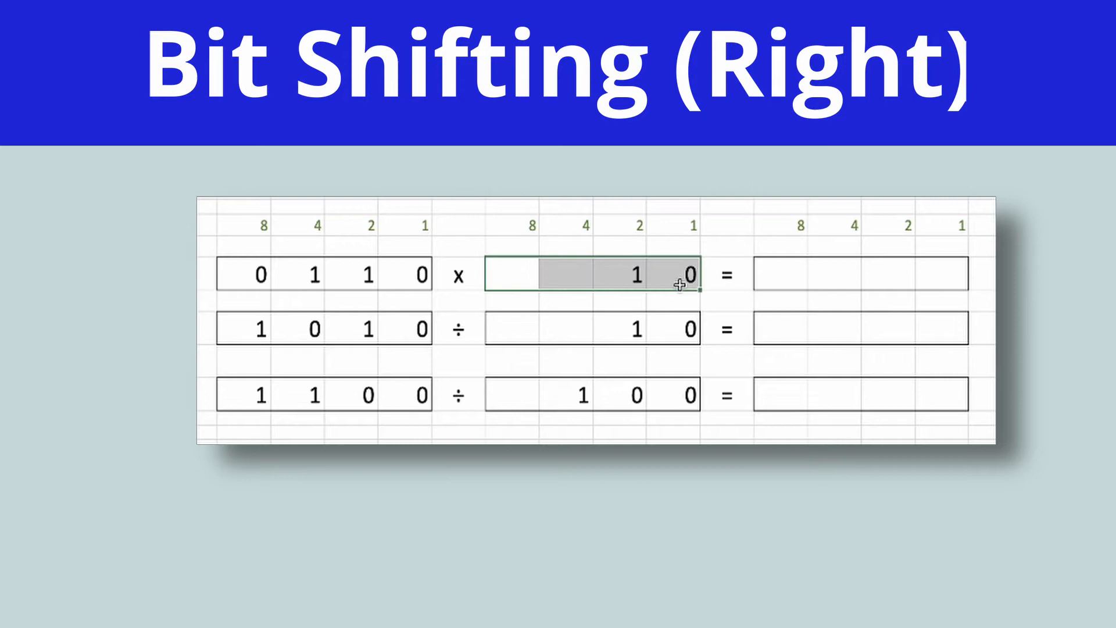
click(683, 274)
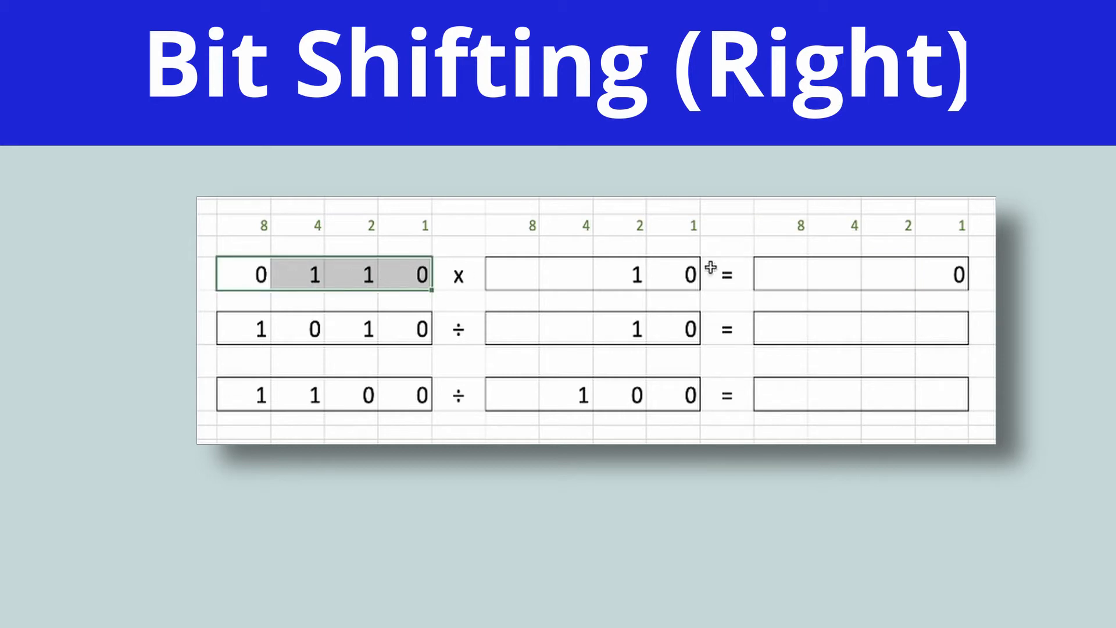
text(1)
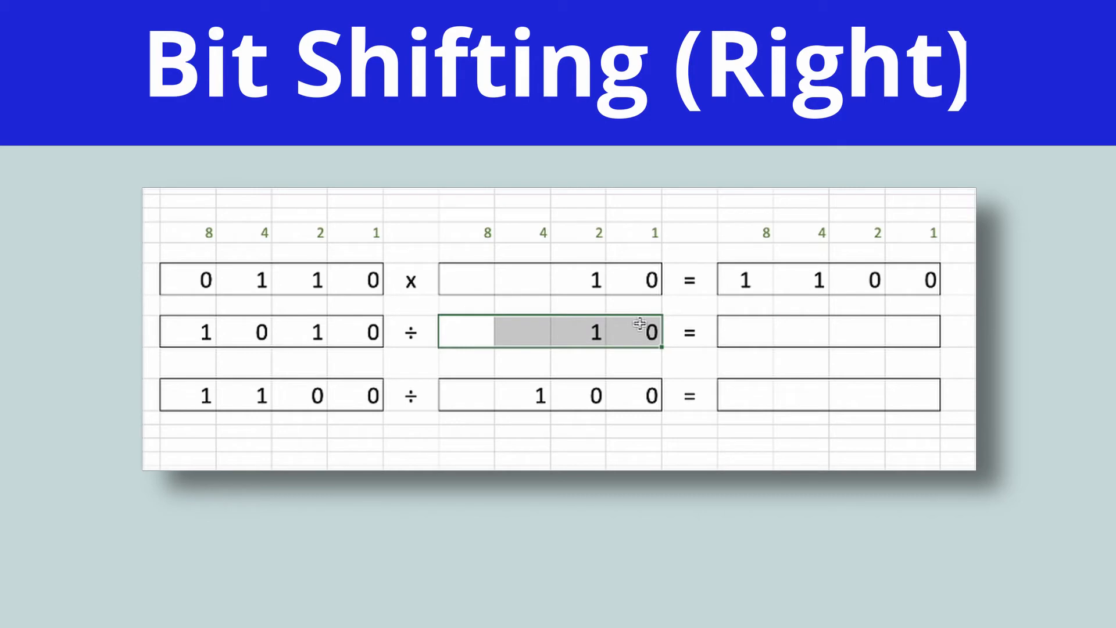
mouse_move(607, 358)
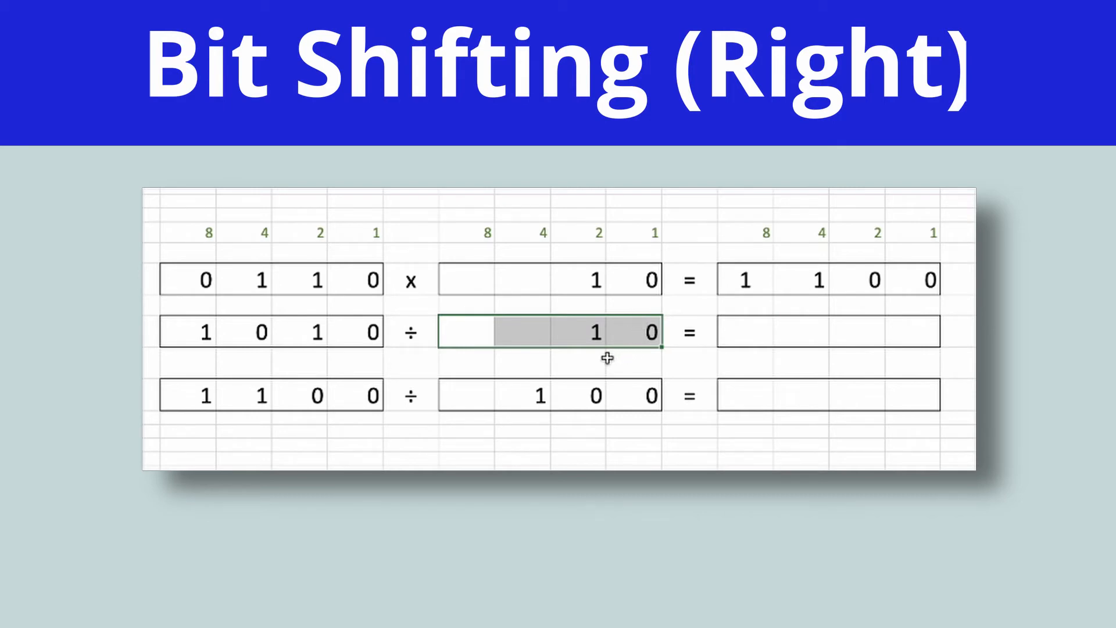
mouse_move(600, 350)
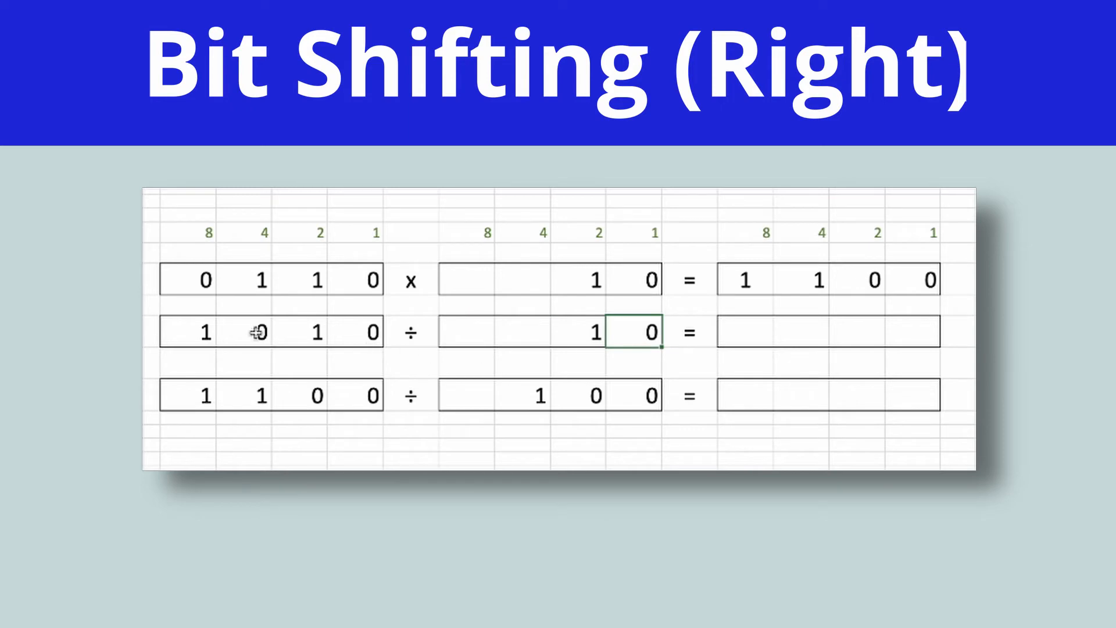
- Highlight the dividend 1010 in the second row before entering its shifted answer
drag(209, 331, 375, 331)
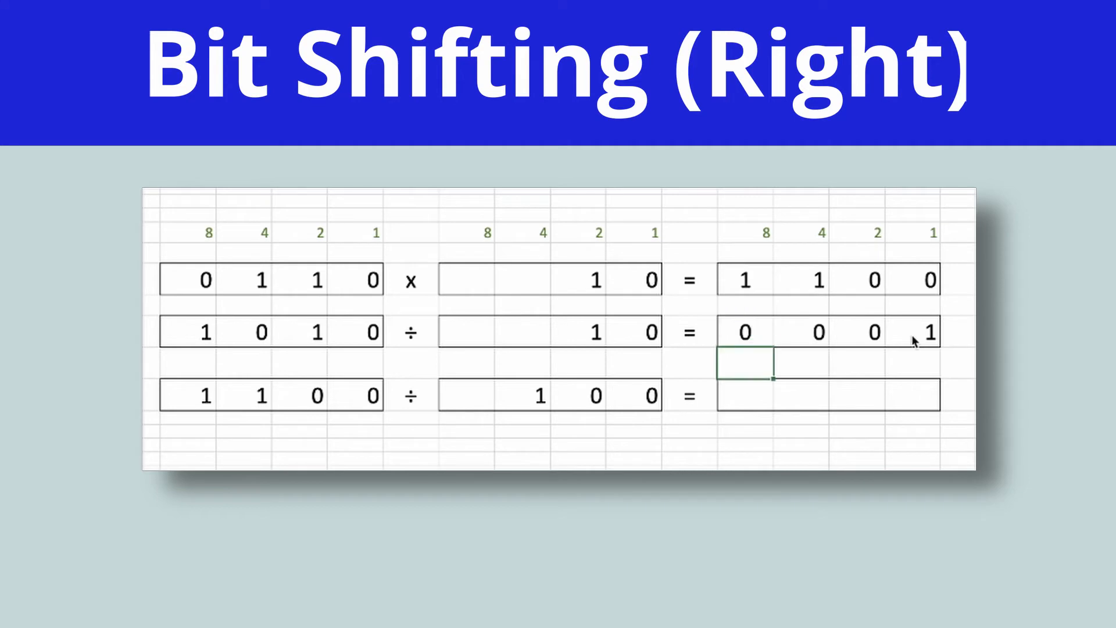
mouse_move(844, 435)
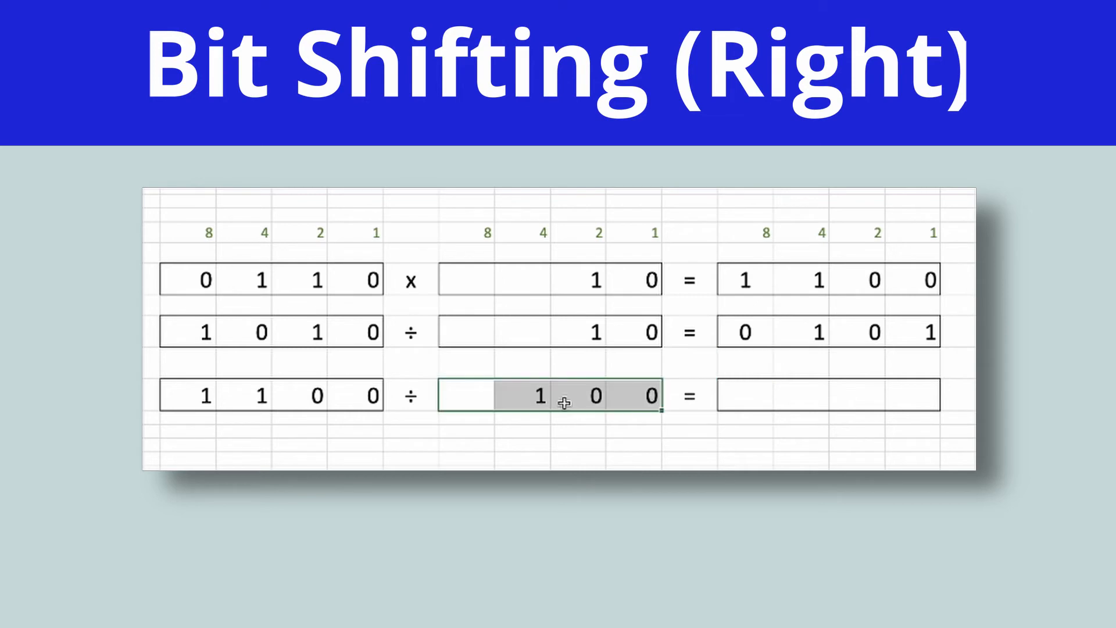
mouse_move(194, 392)
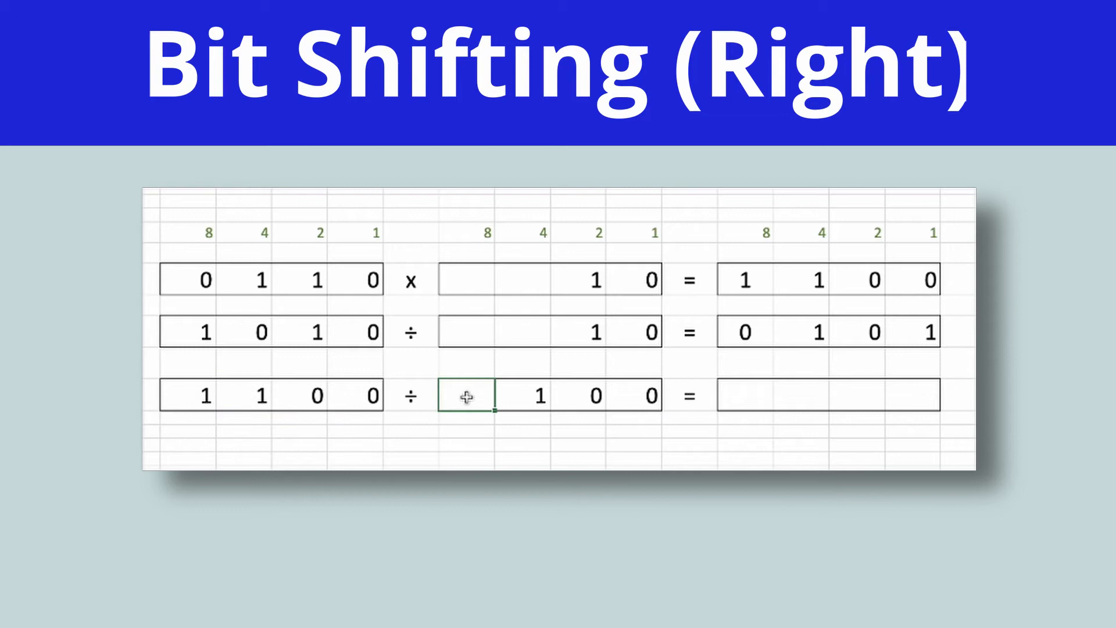
drag(467, 396, 634, 395)
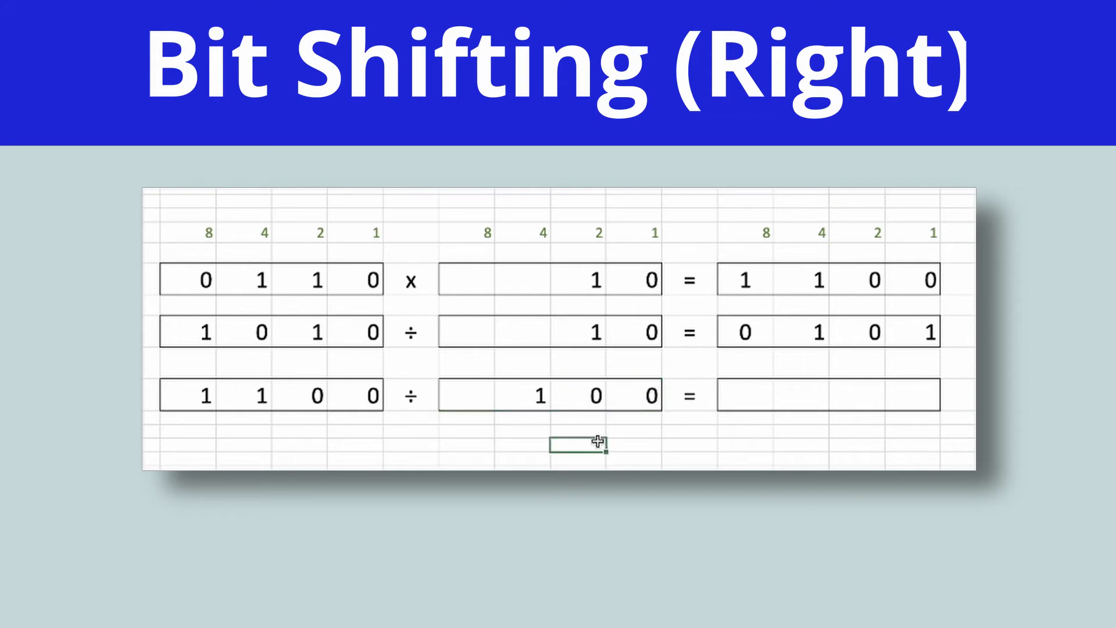
click(633, 394)
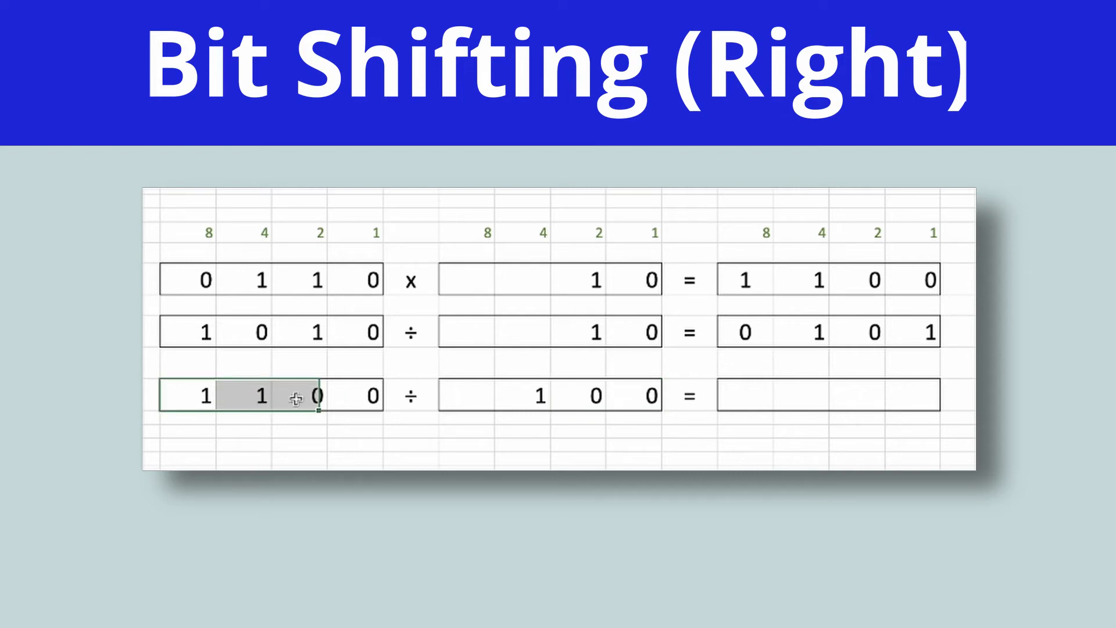
drag(295, 395, 356, 395)
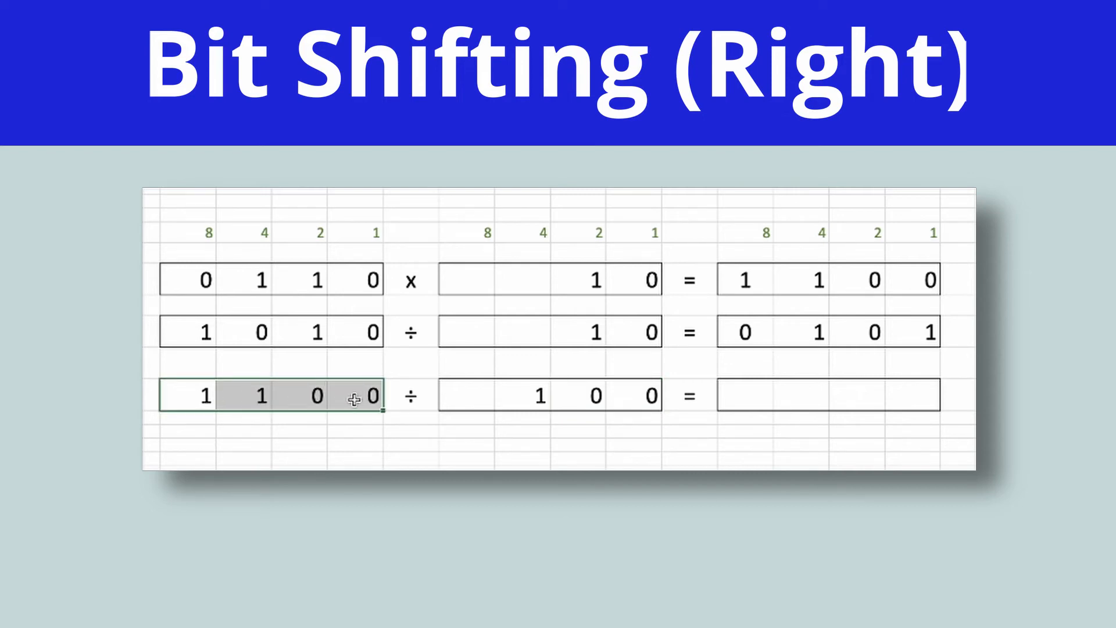
click(918, 396)
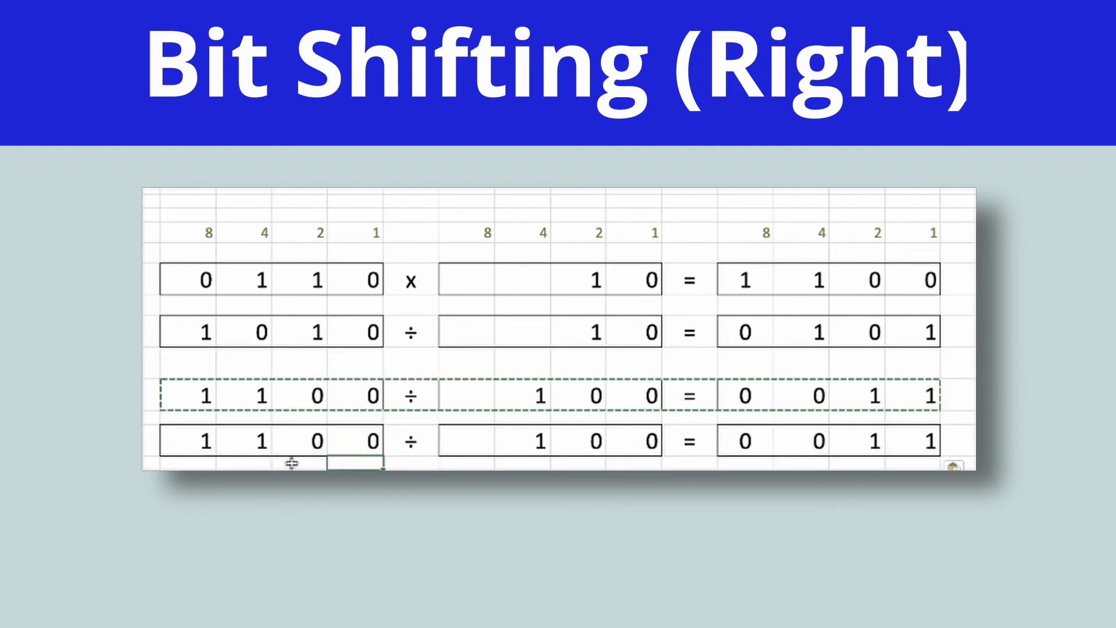
- Edit the copied row to divide 0011 by 010 and begin its answer
click(309, 440)
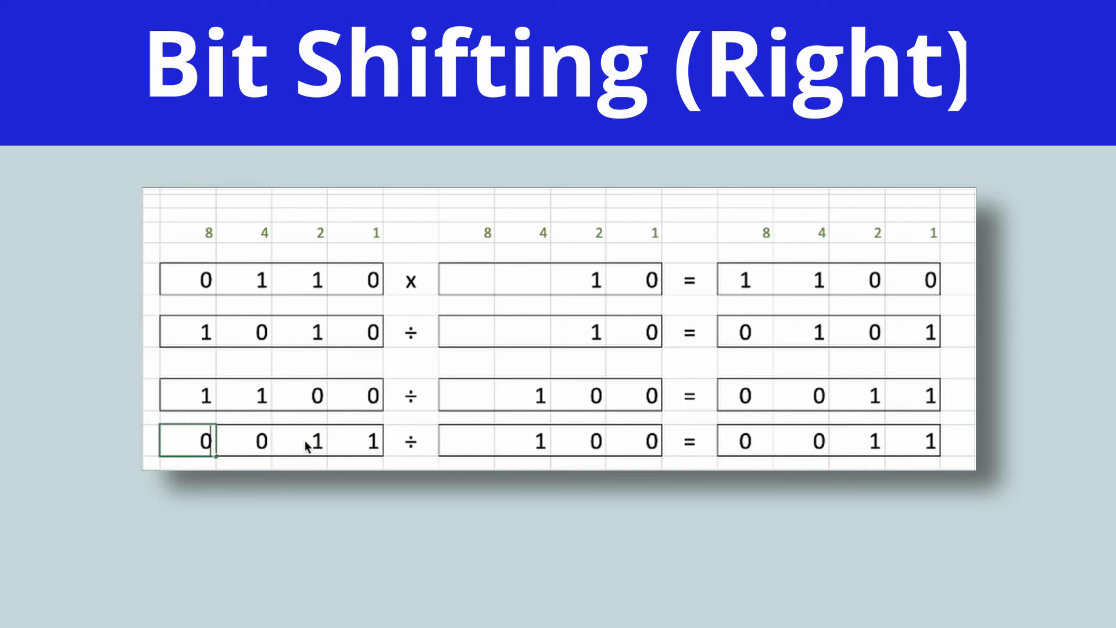
click(549, 440)
text(1)
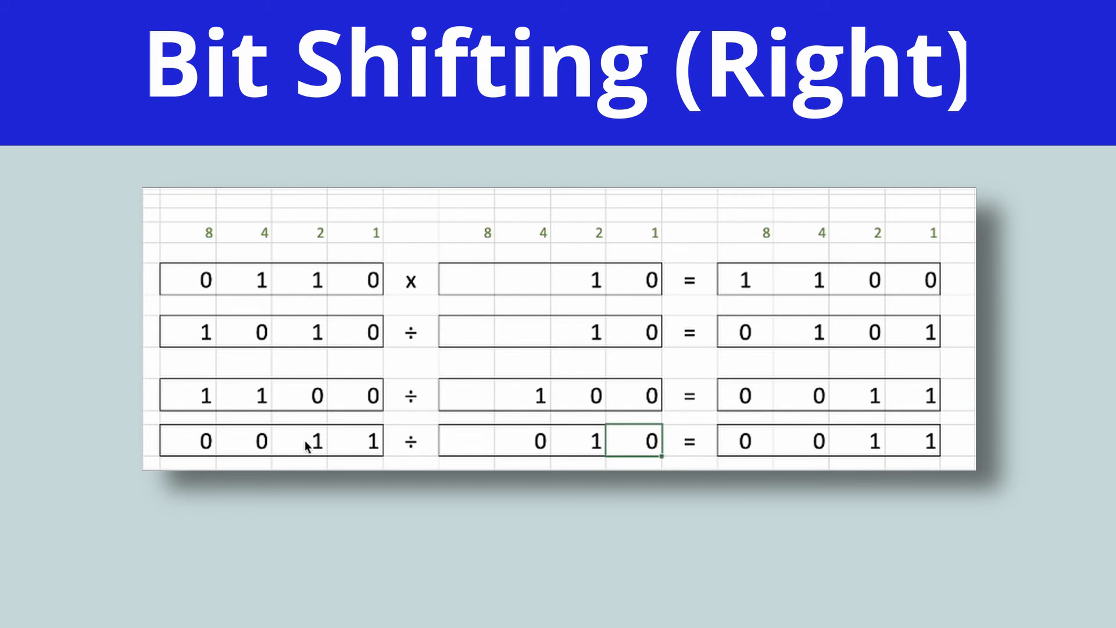
click(688, 440)
text(0)
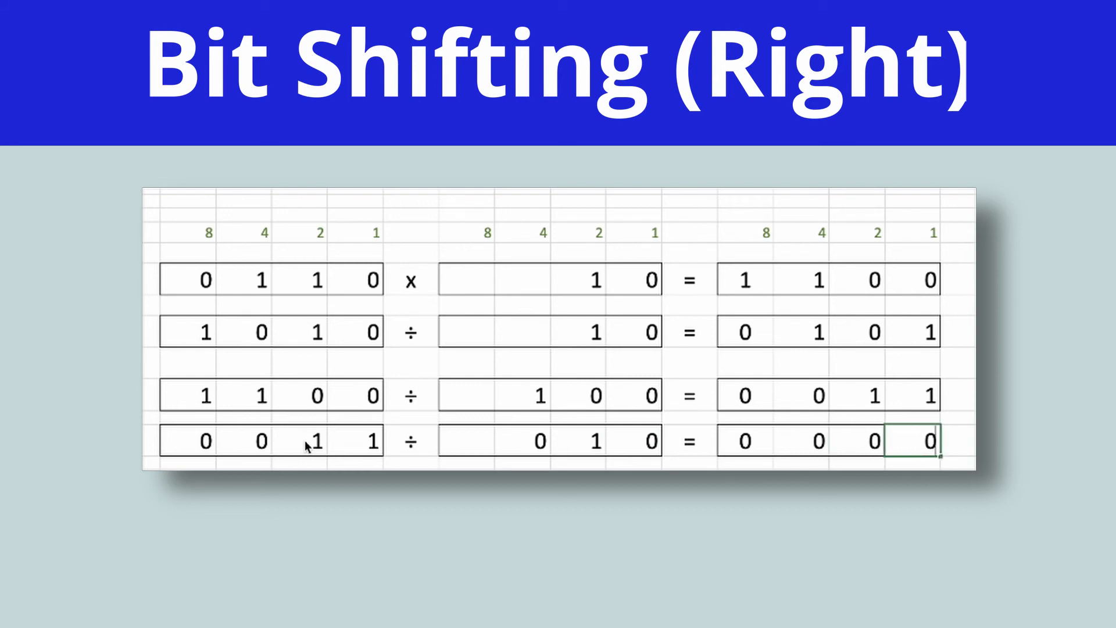
click(188, 440)
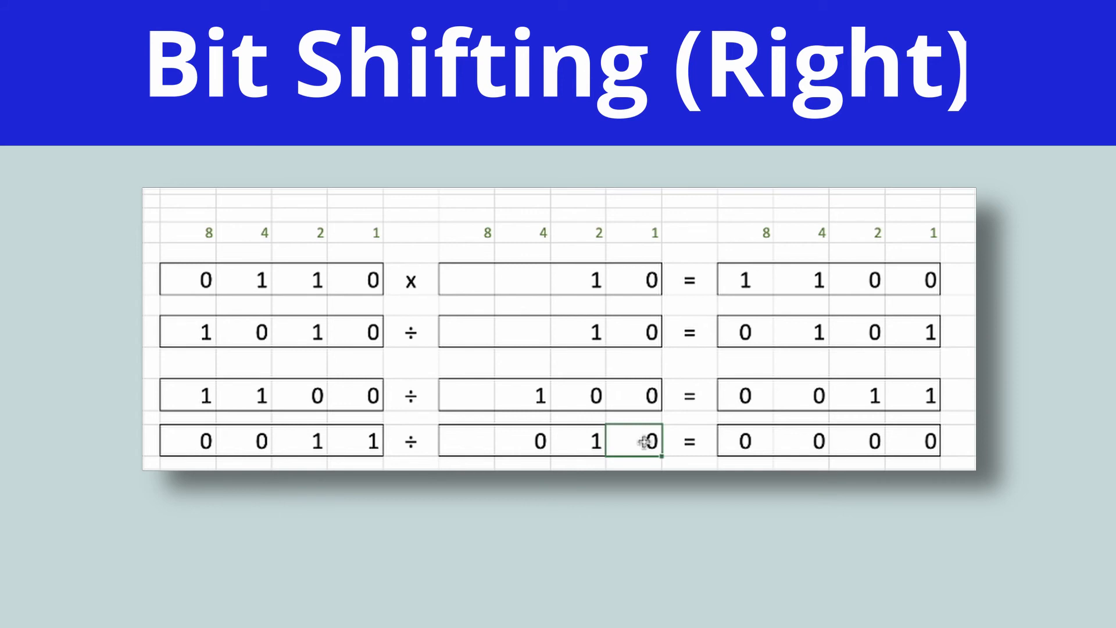
- Set the new row's answer bits to 0001 with the last bit 1
click(358, 441)
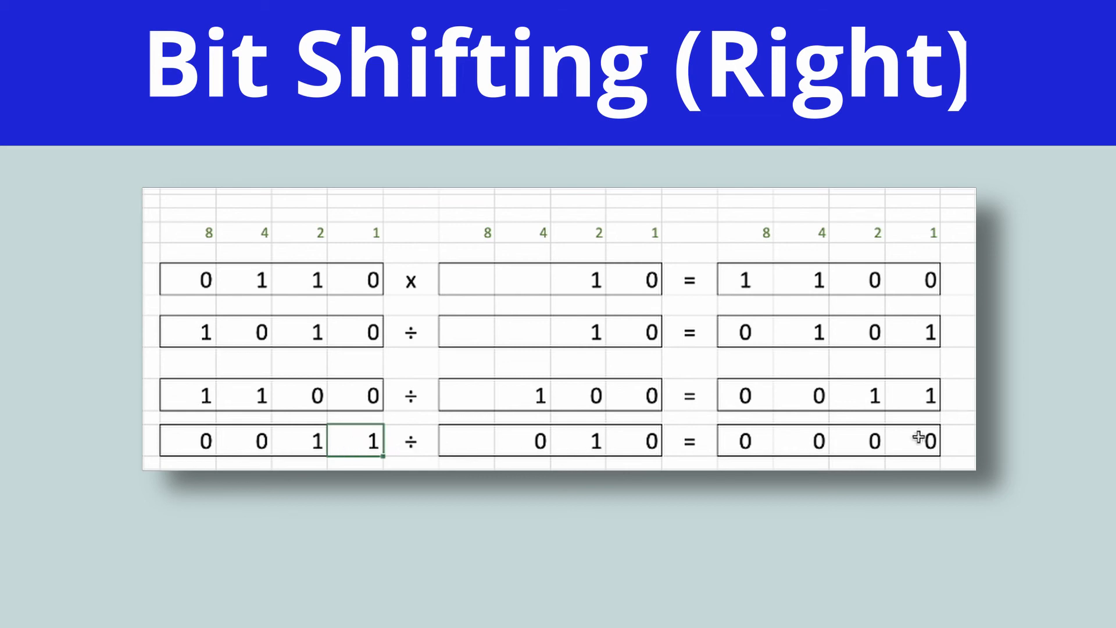
click(869, 441)
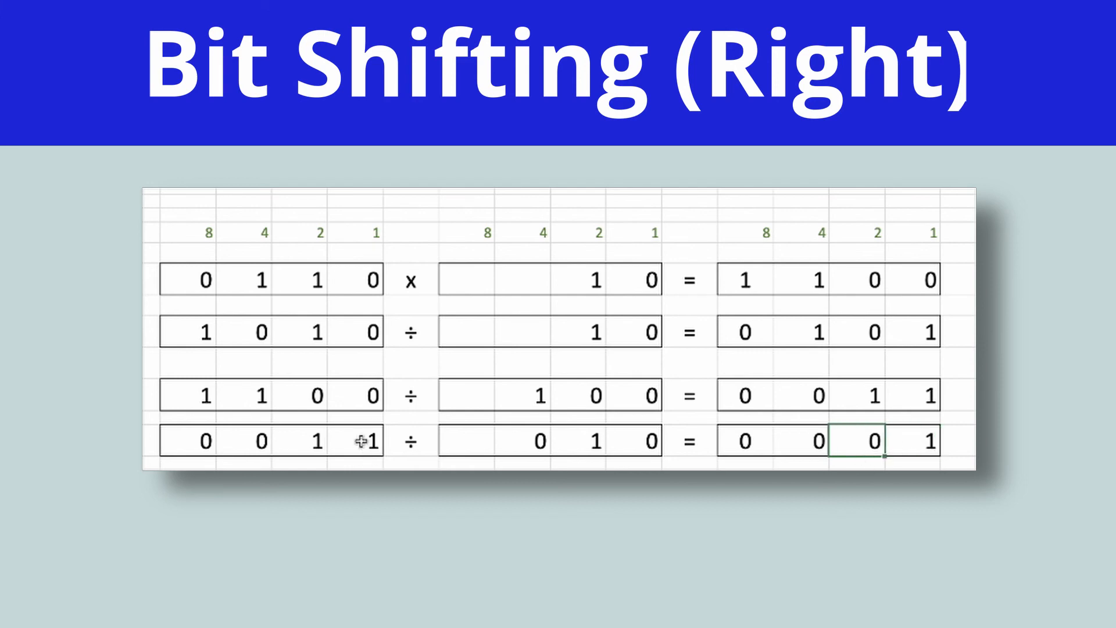
click(366, 439)
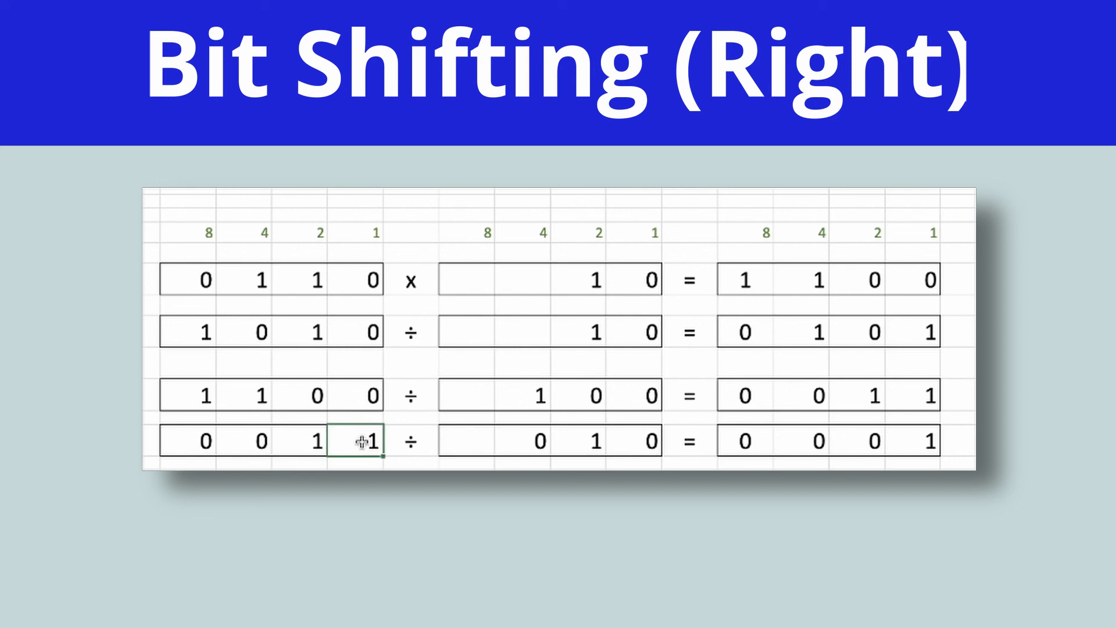
click(321, 440)
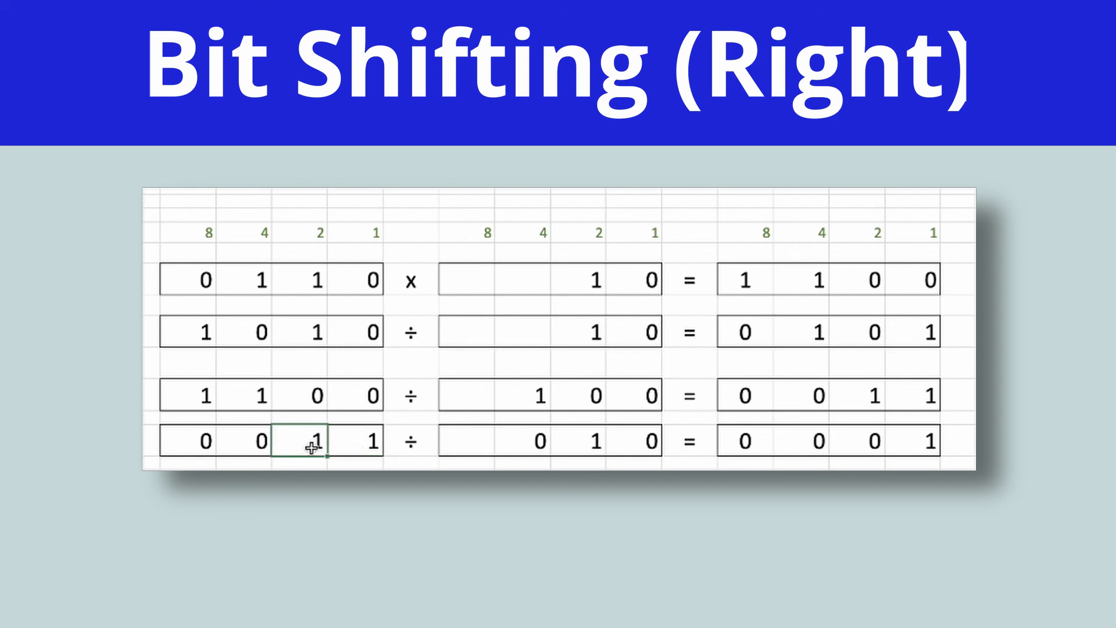